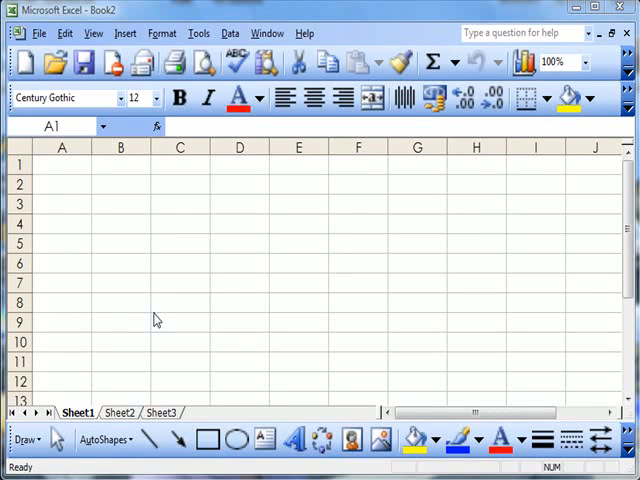
pyautogui.moveTo(164, 314)
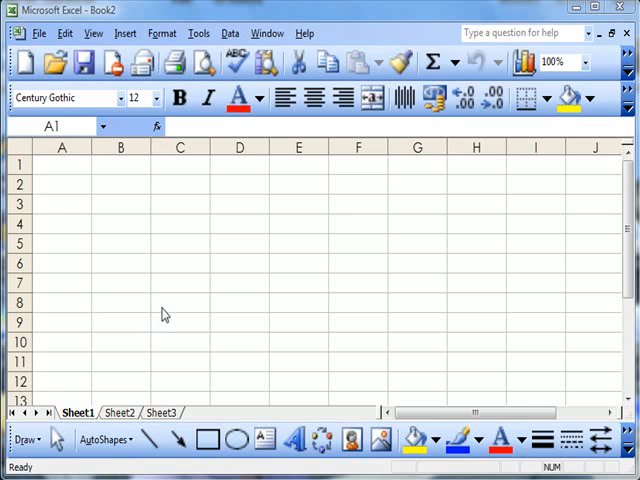
pyautogui.moveTo(167, 169)
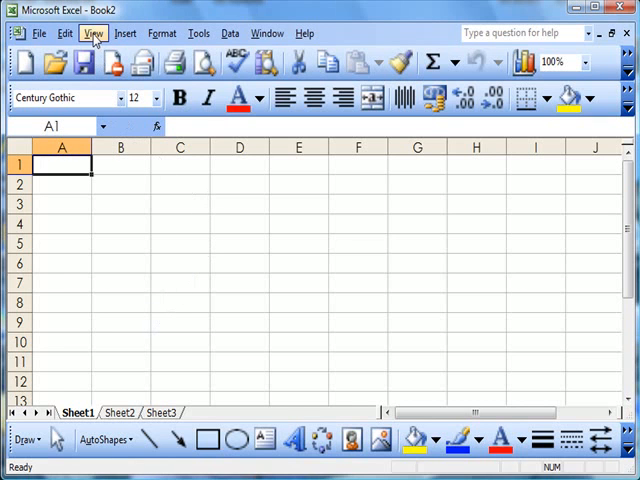
# Show the Forms toolbar and begin drawing a push button near cell D3.
pyautogui.click(92, 33)
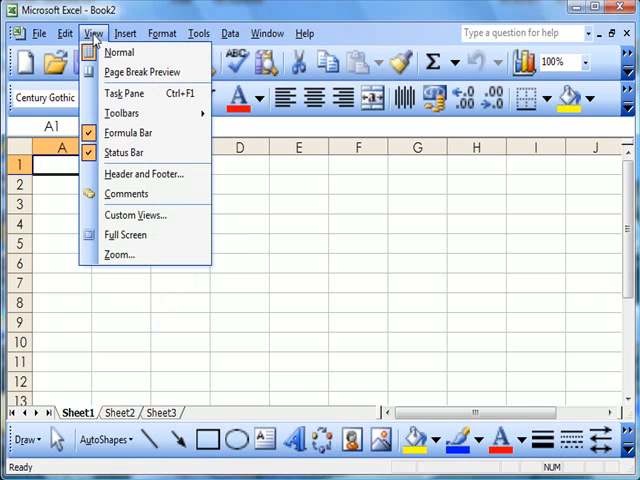
pyautogui.moveTo(128, 132)
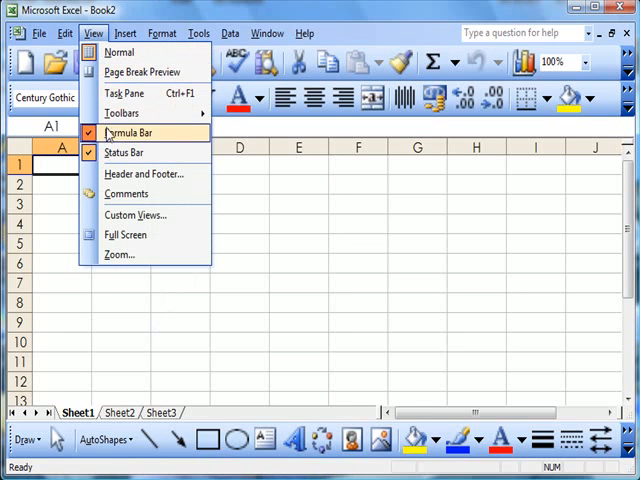
pyautogui.moveTo(122, 113)
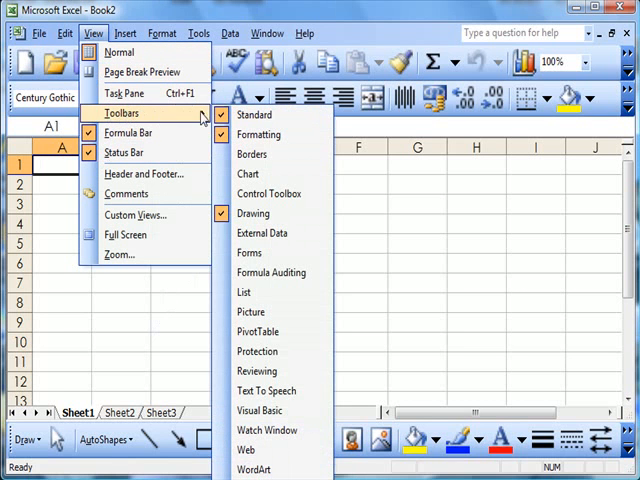
pyautogui.moveTo(246, 174)
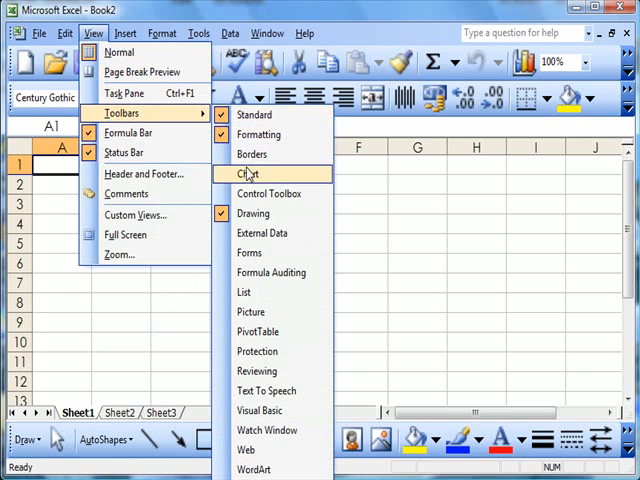
pyautogui.moveTo(270, 272)
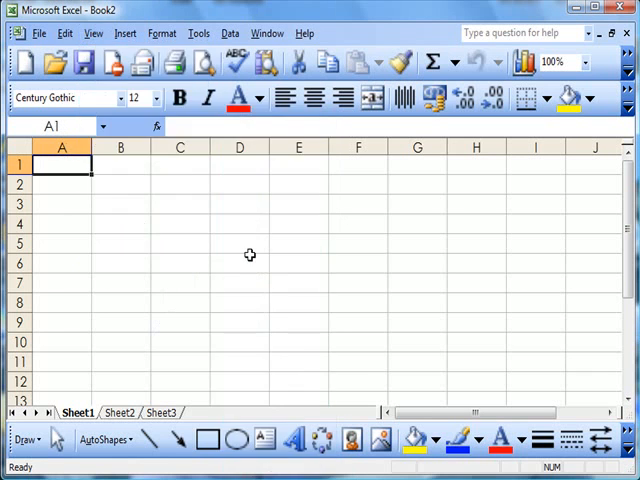
pyautogui.moveTo(249, 255)
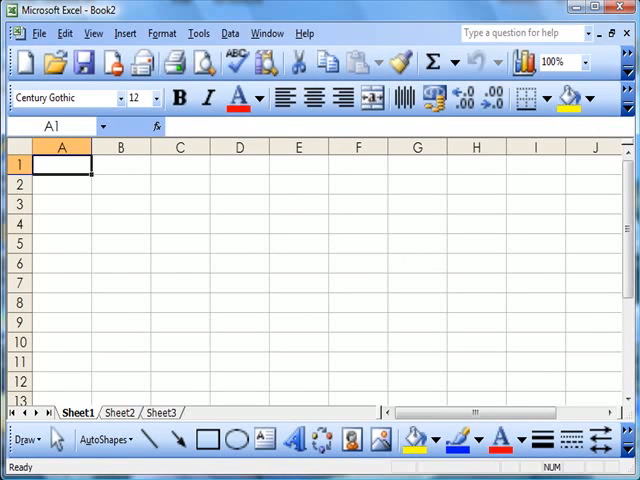
pyautogui.click(398, 439)
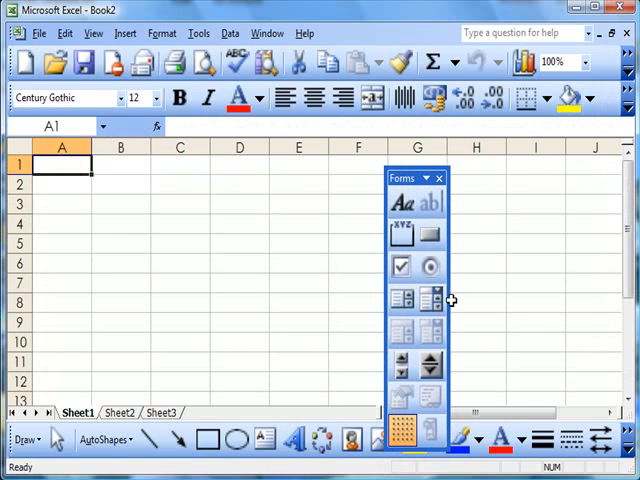
pyautogui.moveTo(430, 235)
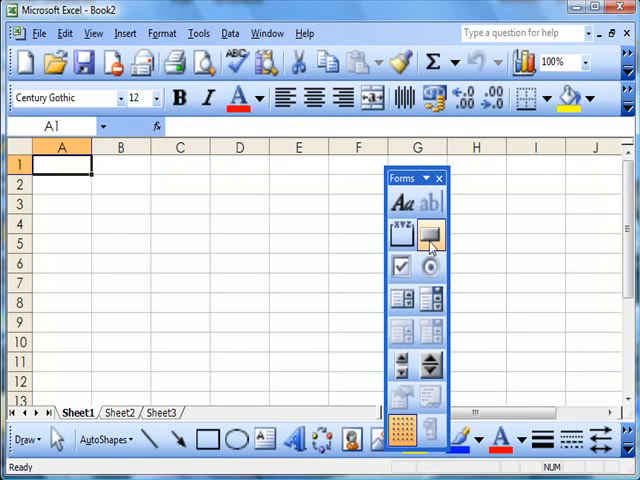
pyautogui.moveTo(431, 235)
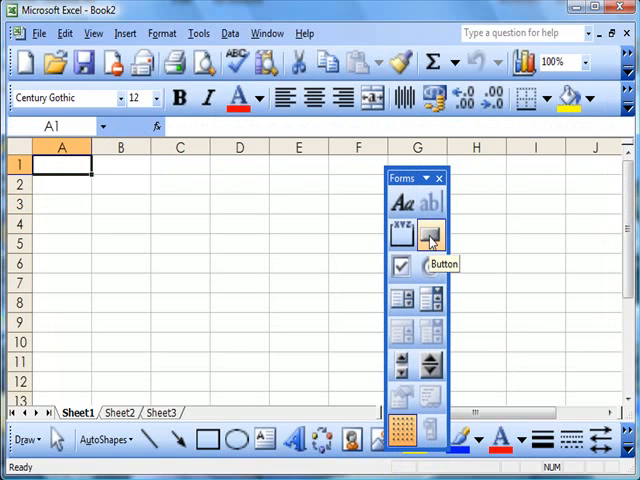
pyautogui.click(429, 235)
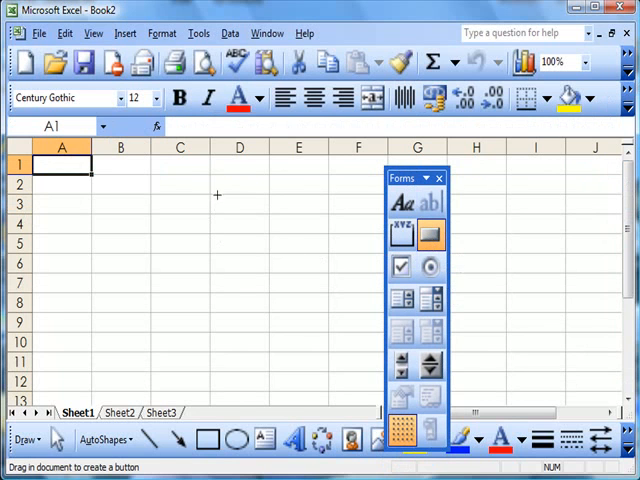
pyautogui.moveTo(217, 183); pyautogui.dragTo(257, 218)
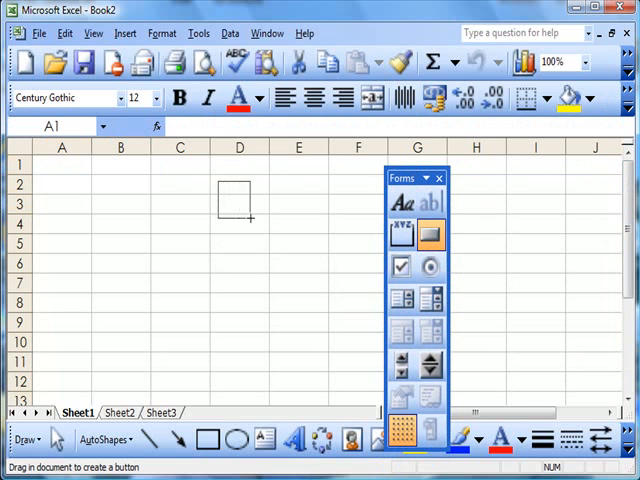
# Finish Button 1 across D2:E4 and choose Record for its Button1_Click macro.
pyautogui.moveTo(216, 182); pyautogui.dragTo(293, 222)
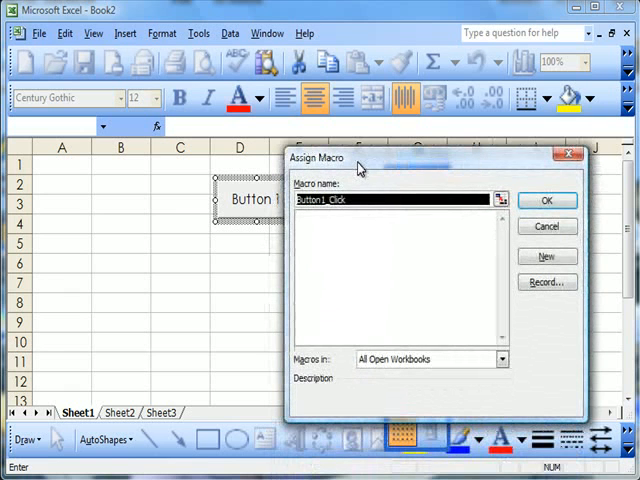
pyautogui.moveTo(320, 358)
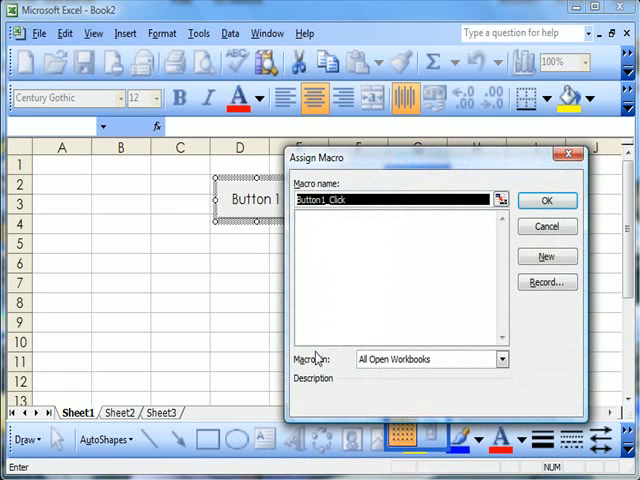
pyautogui.moveTo(393, 349)
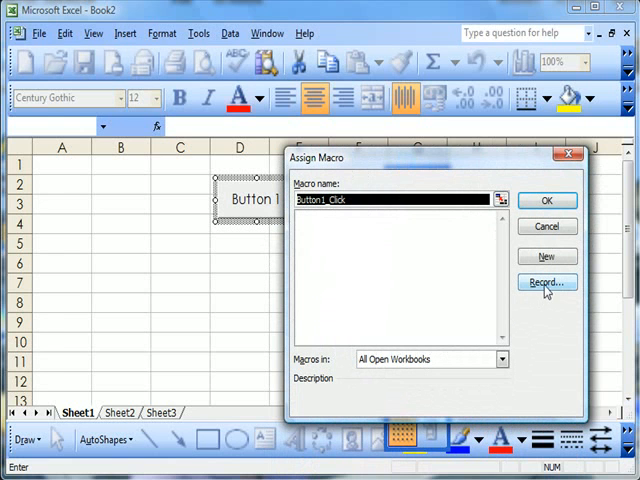
pyautogui.click(546, 282)
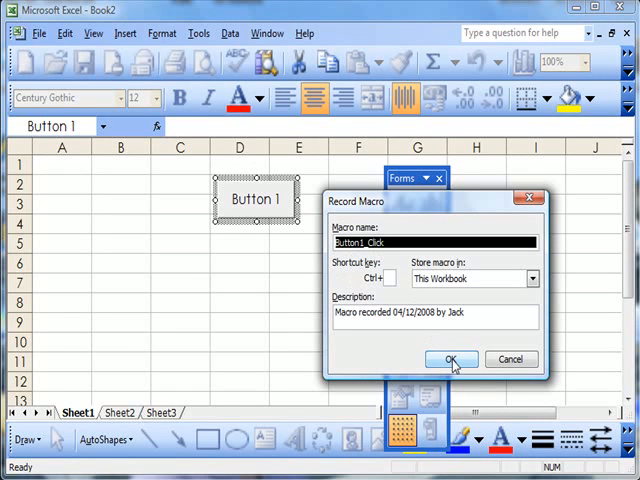
# Start recording the Button1_Click macro and hide the status bar from the View menu.
pyautogui.click(450, 359)
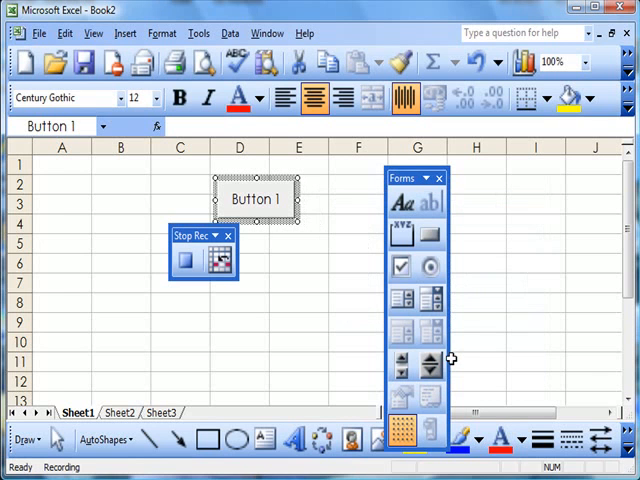
pyautogui.moveTo(362, 341)
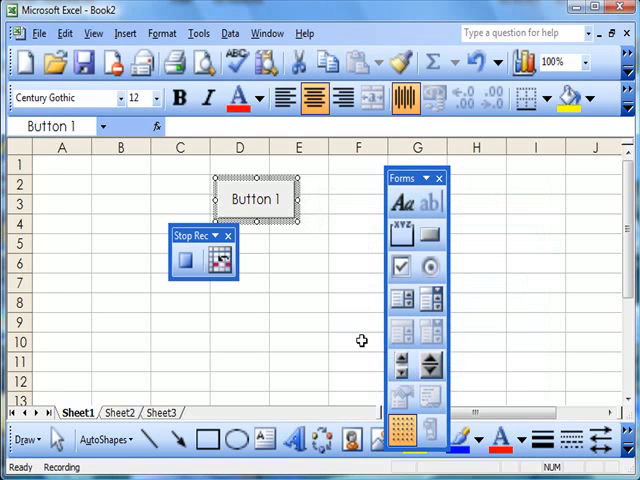
pyautogui.moveTo(345, 333)
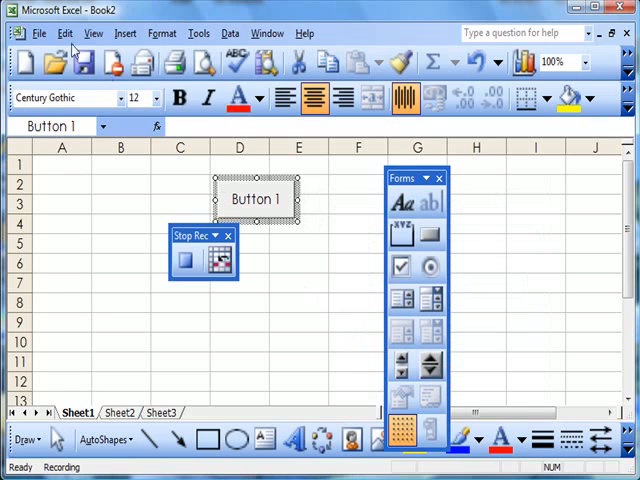
pyautogui.click(93, 33)
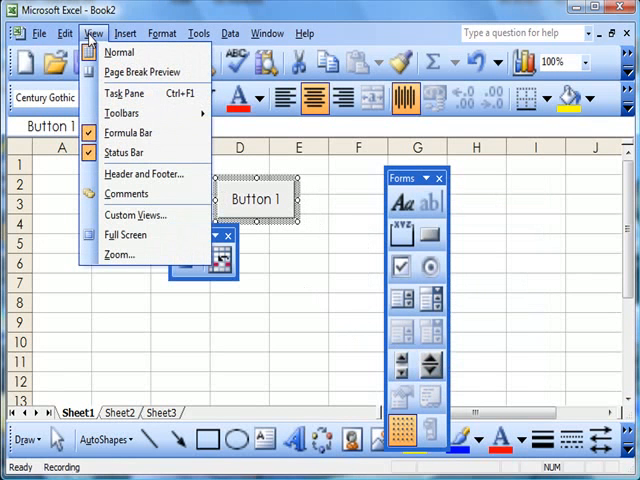
pyautogui.moveTo(130, 112)
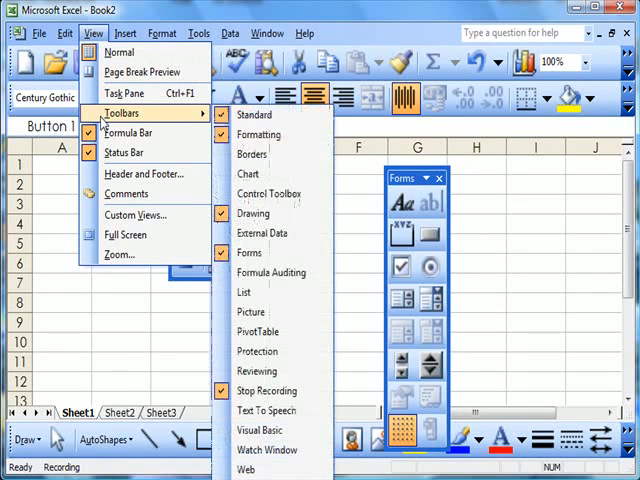
pyautogui.moveTo(255, 115)
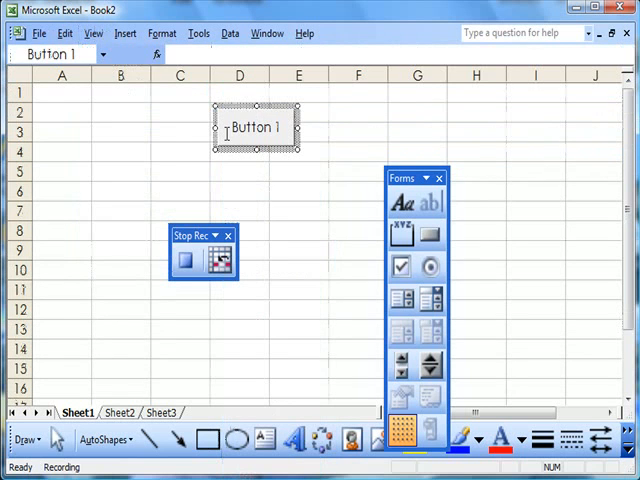
pyautogui.click(91, 33)
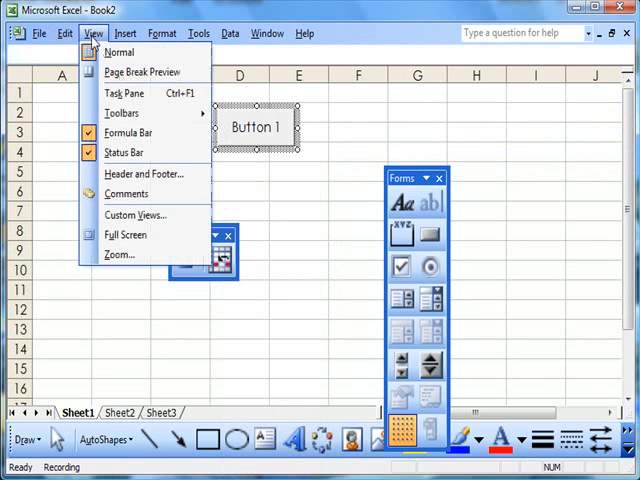
pyautogui.moveTo(124, 152)
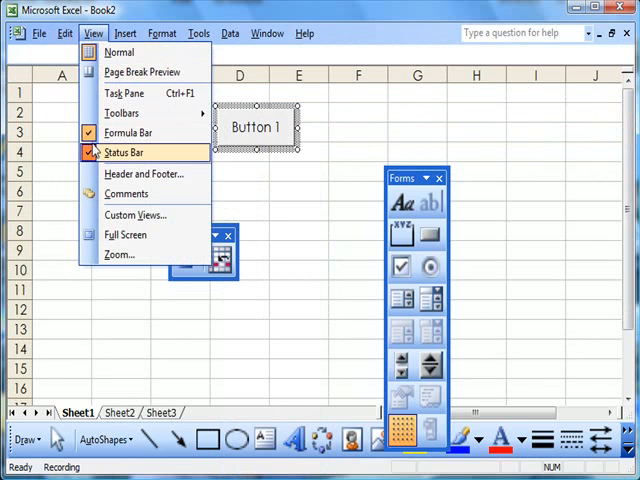
pyautogui.click(122, 112)
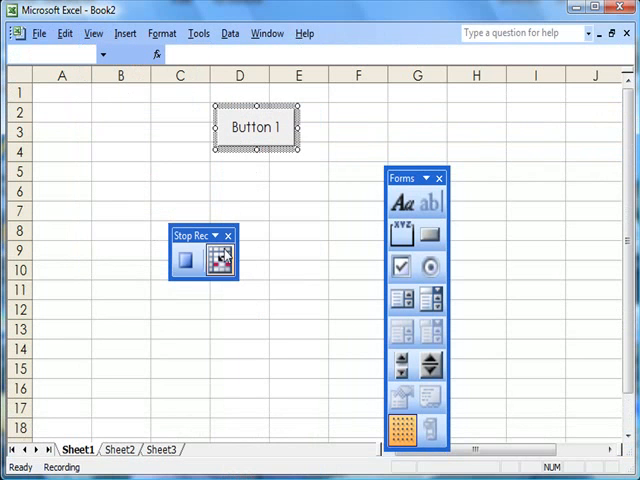
pyautogui.moveTo(113, 118)
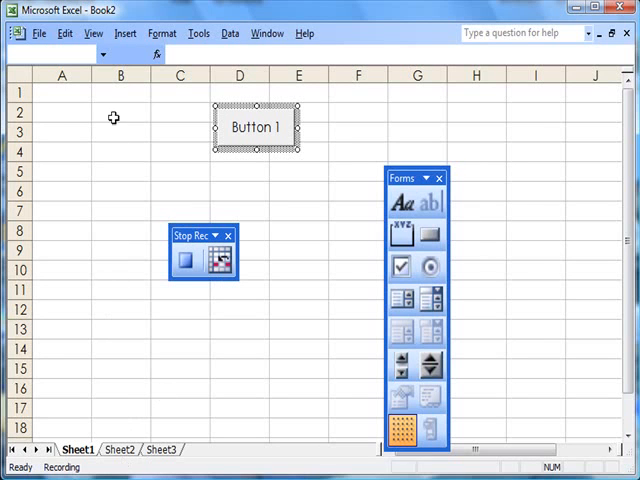
# Use the View menu to turn off the Formula Bar and Status Bar.
pyautogui.click(93, 33)
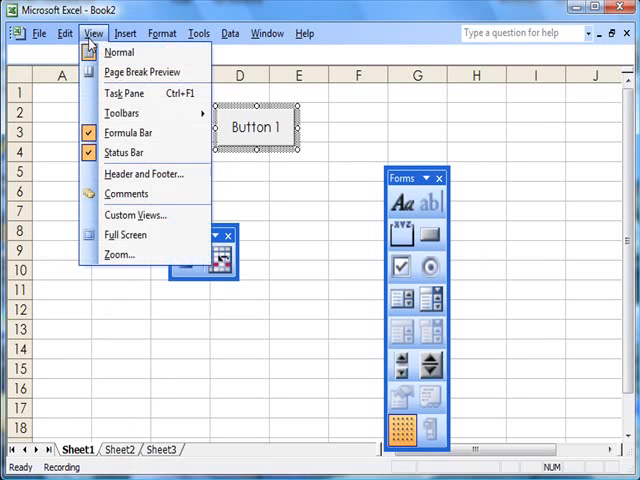
pyautogui.moveTo(132, 112)
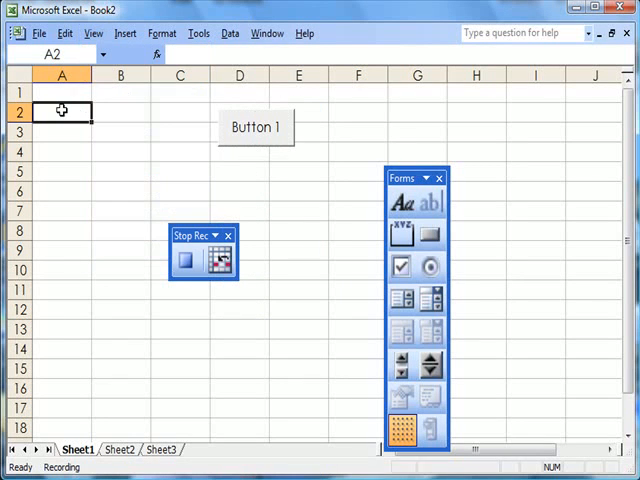
pyautogui.moveTo(125, 82)
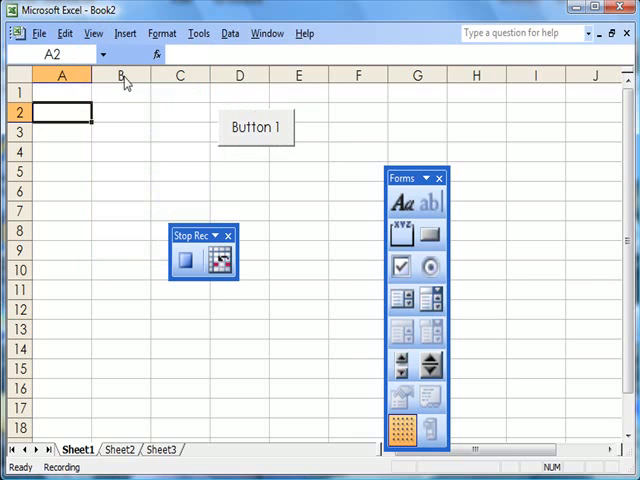
pyautogui.click(92, 33)
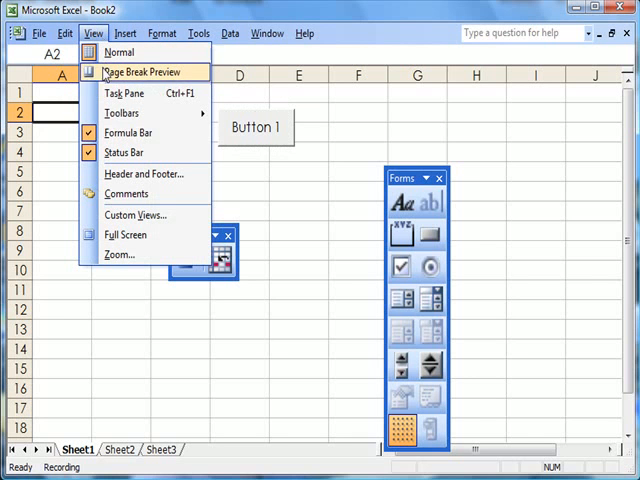
pyautogui.moveTo(130, 132)
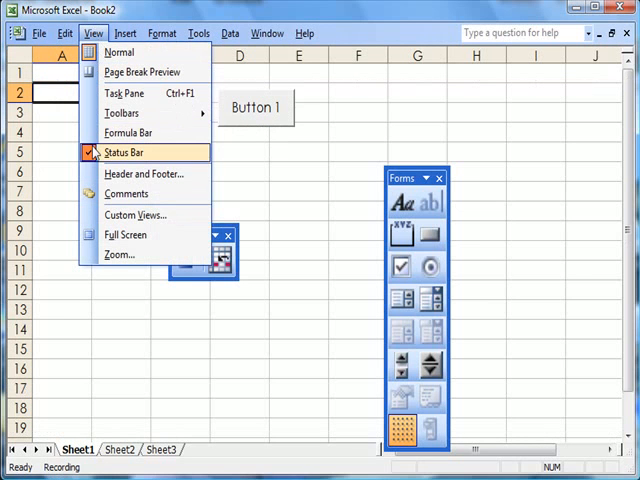
pyautogui.moveTo(68, 188)
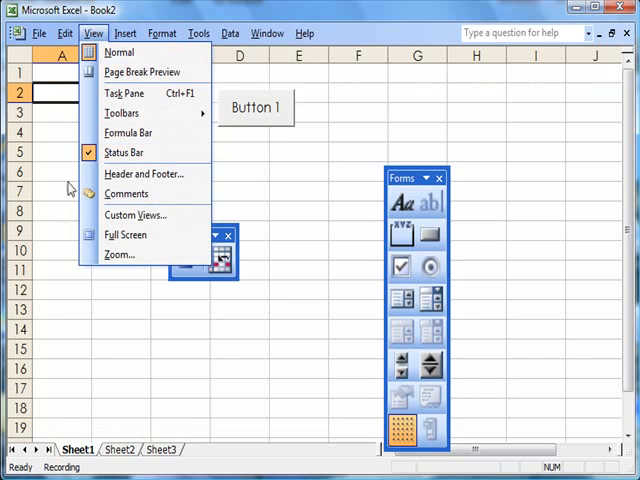
pyautogui.moveTo(126, 193)
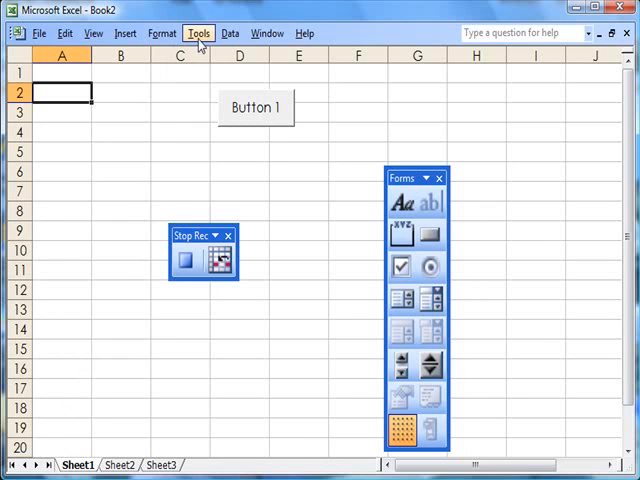
# In the Options View tab, hide row & column headers, scroll bars, sheet tabs and gridlines.
pyautogui.click(199, 33)
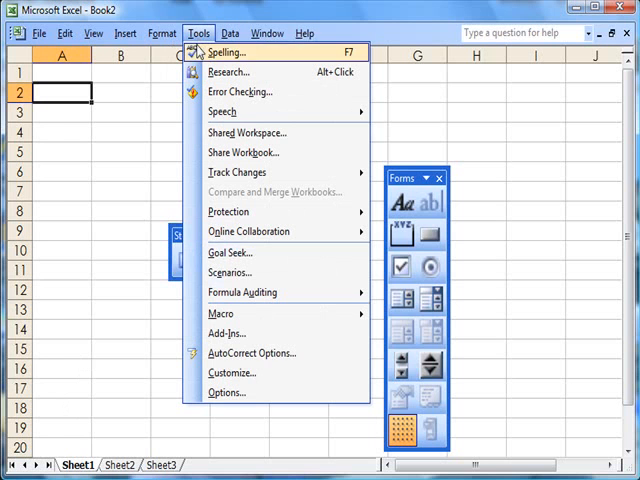
pyautogui.moveTo(225, 392)
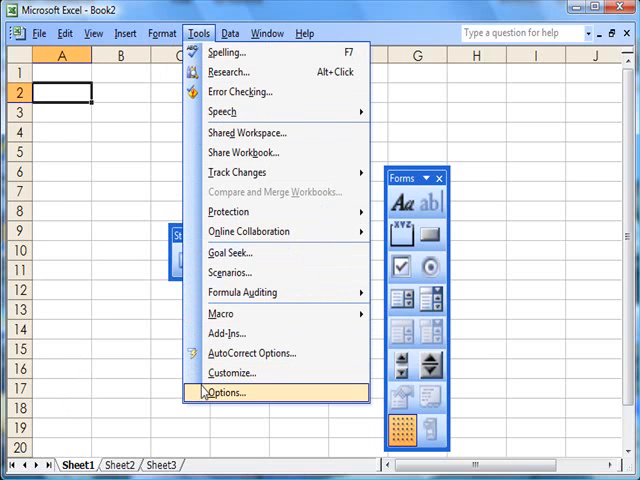
pyautogui.click(225, 392)
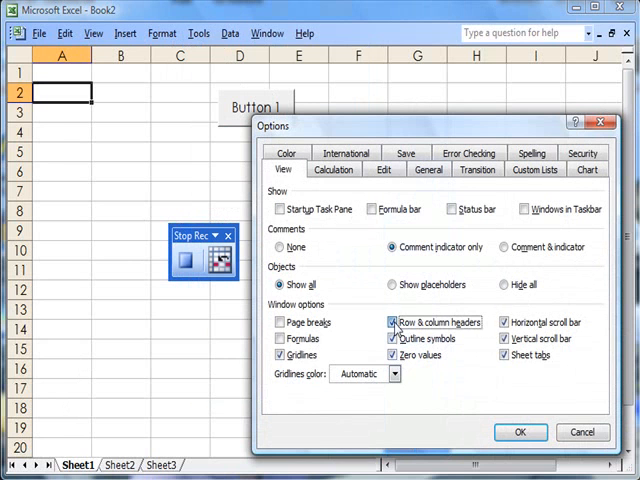
pyautogui.click(385, 322)
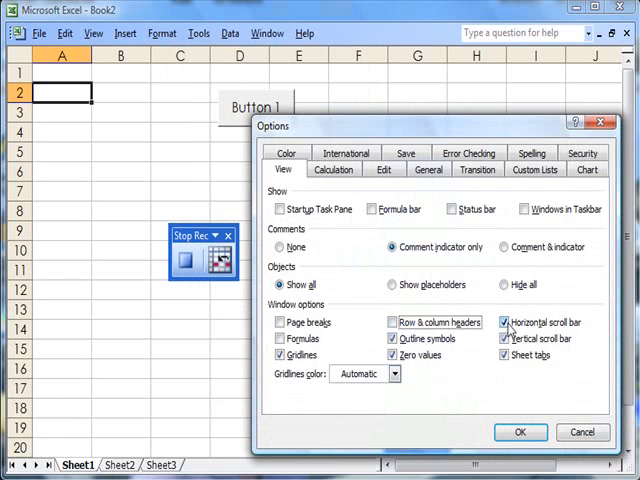
pyautogui.click(506, 322)
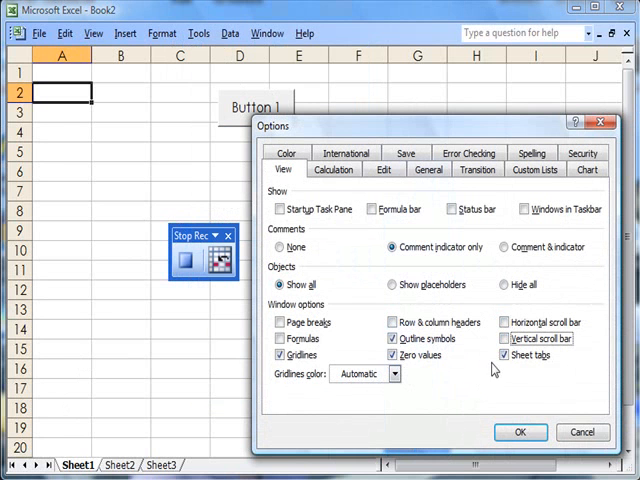
pyautogui.click(503, 355)
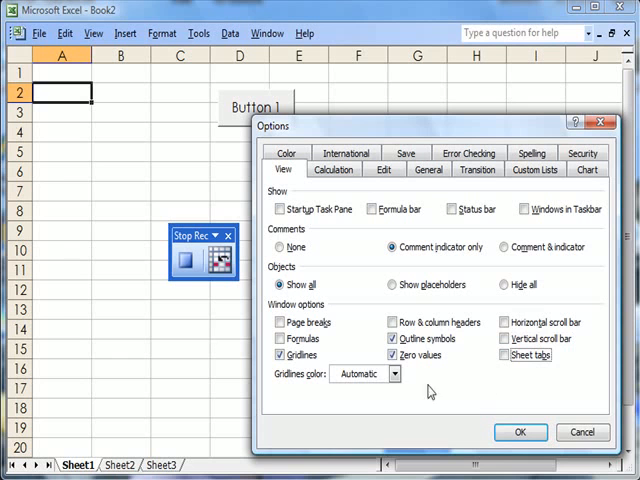
pyautogui.click(281, 355)
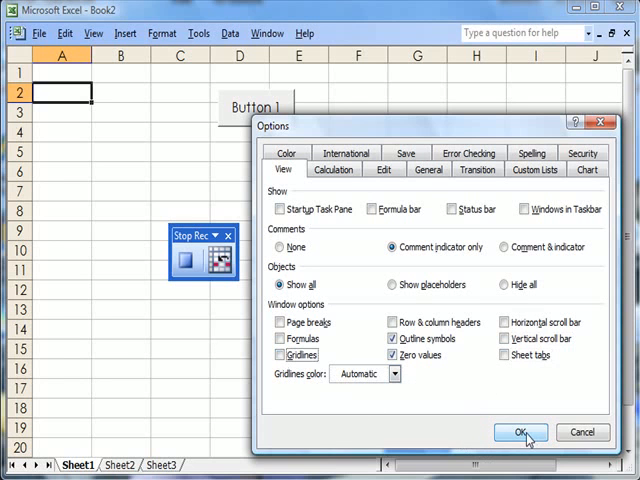
pyautogui.click(520, 432)
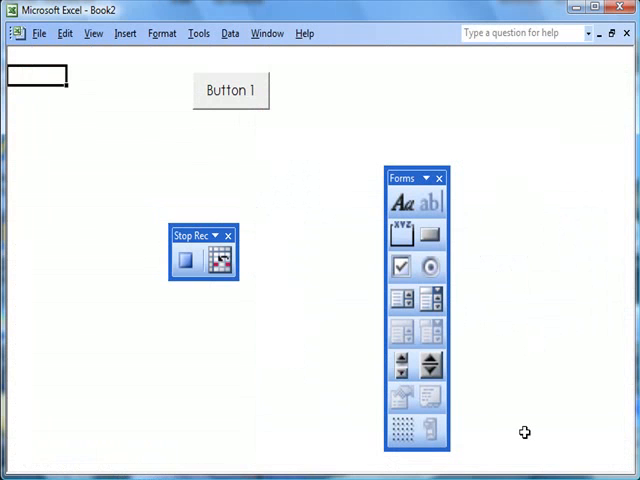
pyautogui.moveTo(193, 179)
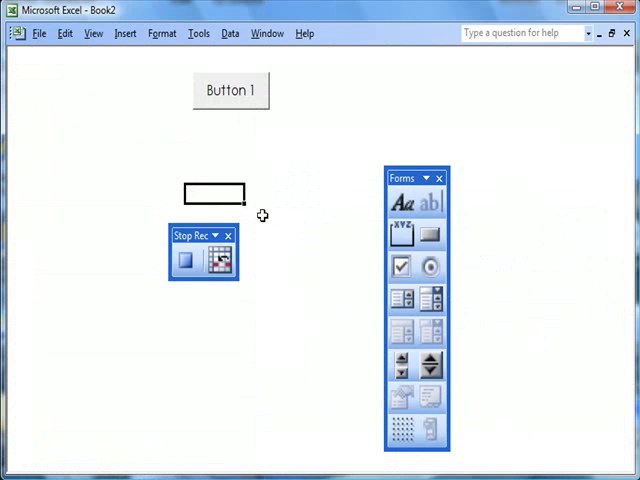
pyautogui.moveTo(186, 262)
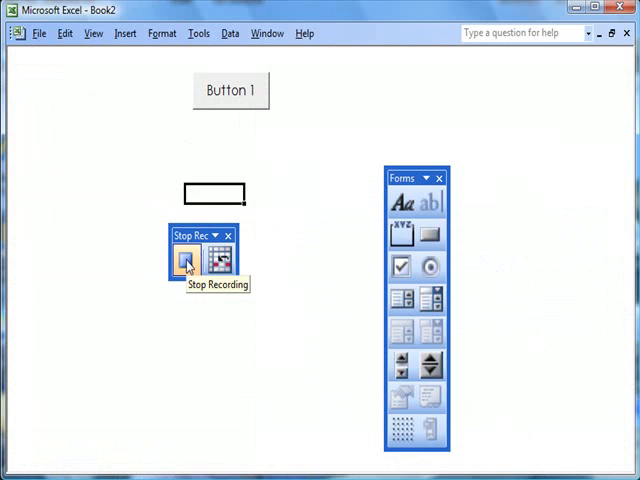
# Stop the recording and change Button 1's caption to 'Remove B'.
pyautogui.click(186, 263)
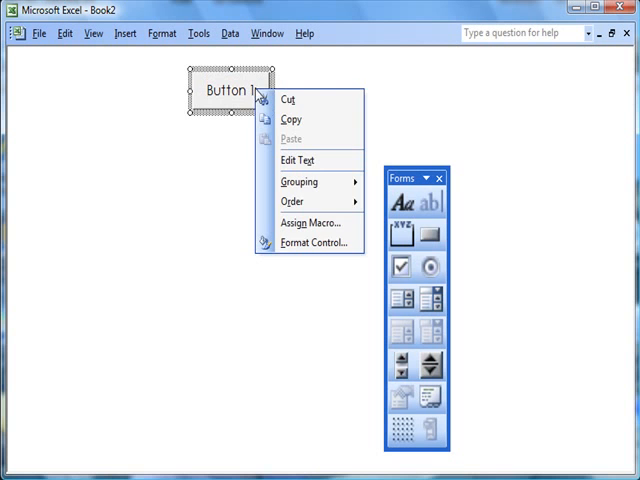
pyautogui.click(296, 160)
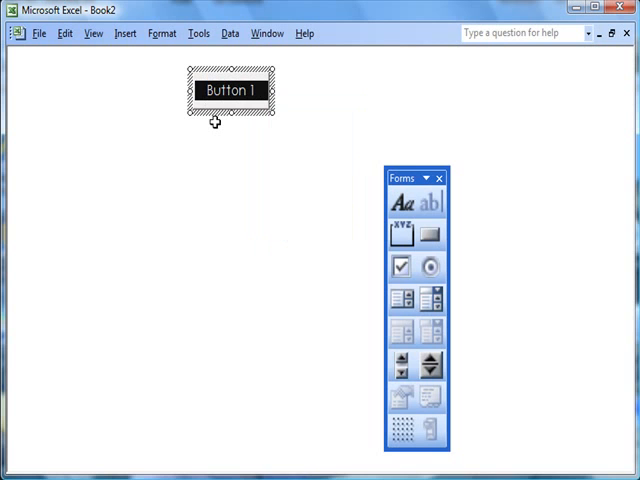
pyautogui.write('Rem')
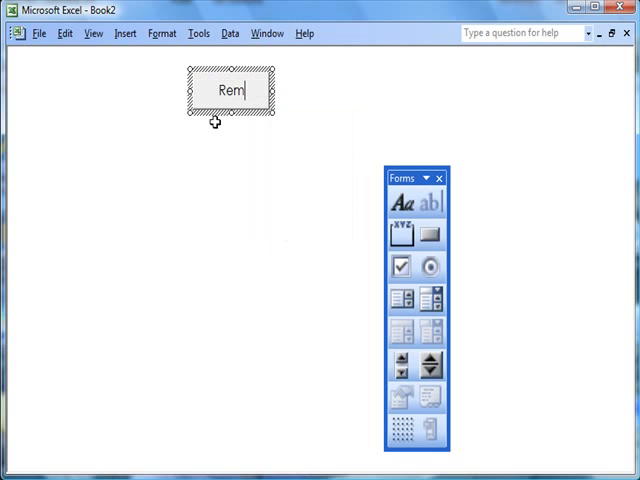
pyautogui.write('ove B')
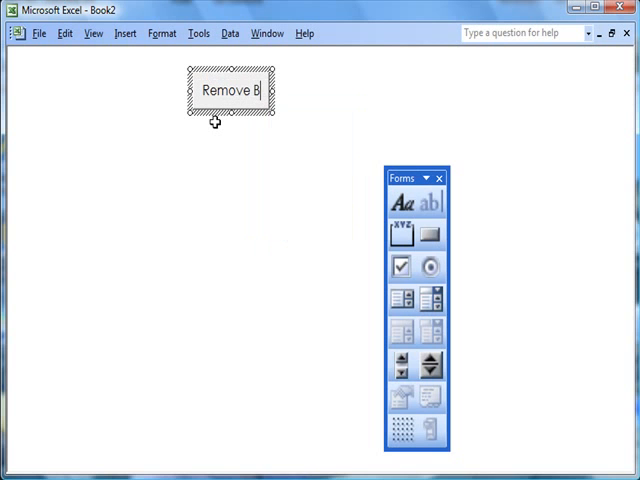
pyautogui.moveTo(227, 211)
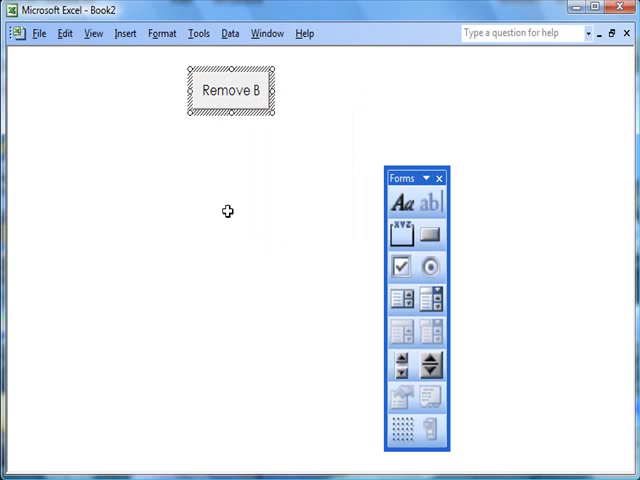
pyautogui.moveTo(185, 122); pyautogui.dragTo(245, 148)
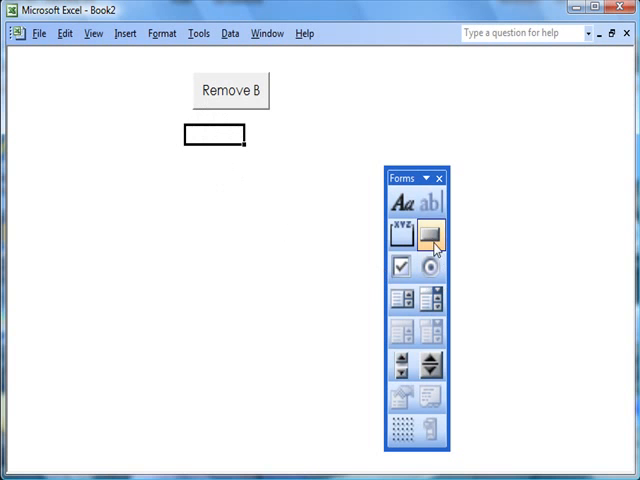
# Draw Button 2 right of Remove B and start recording its Button2_Click macro.
pyautogui.click(429, 235)
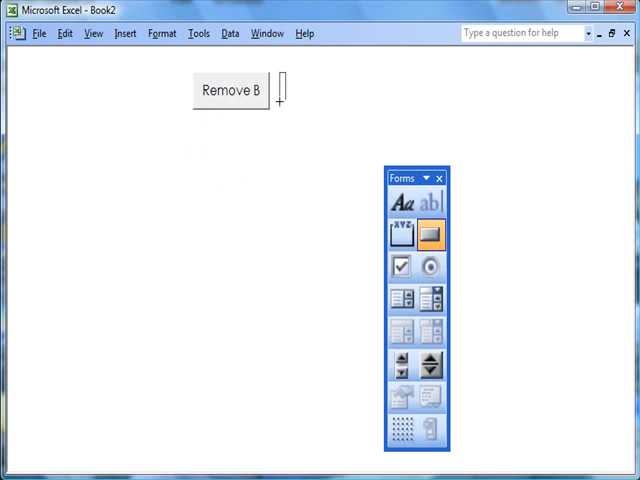
pyautogui.moveTo(281, 72); pyautogui.dragTo(365, 115)
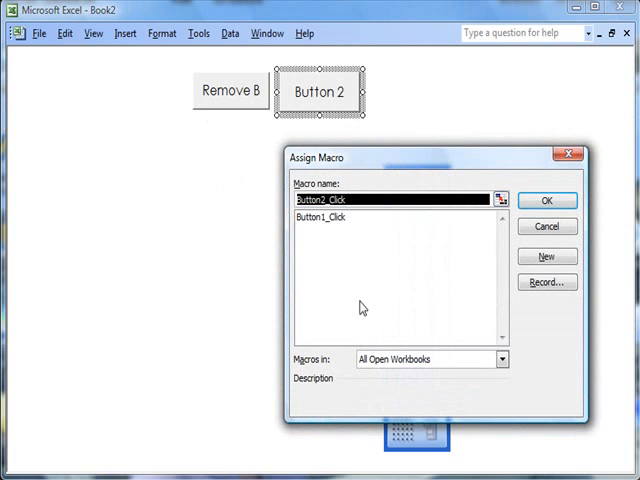
pyautogui.click(547, 282)
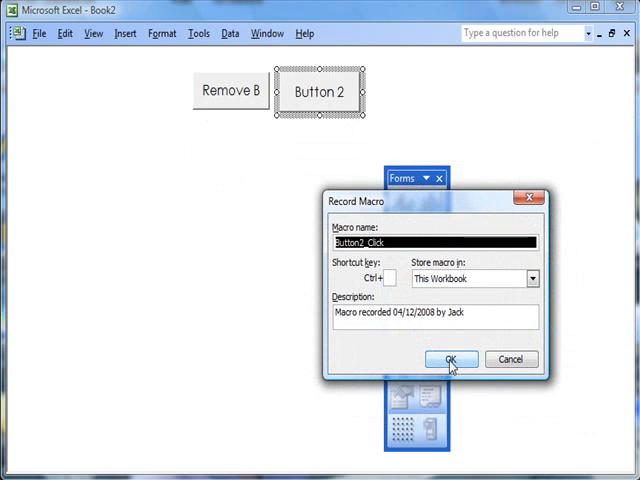
pyautogui.click(450, 359)
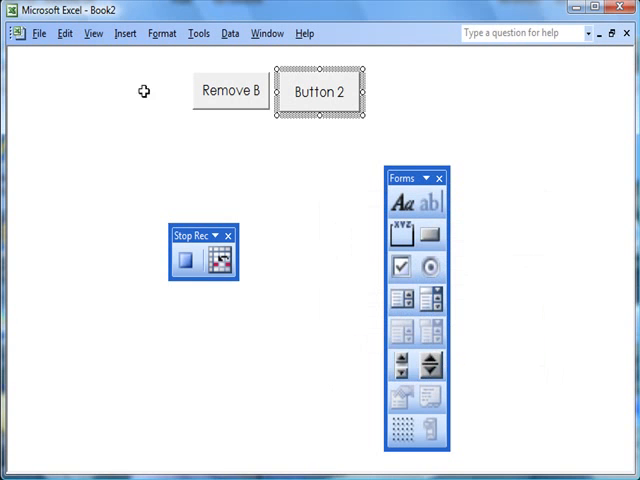
# Turn the Standard, Formatting and Drawing toolbars back on.
pyautogui.click(93, 33)
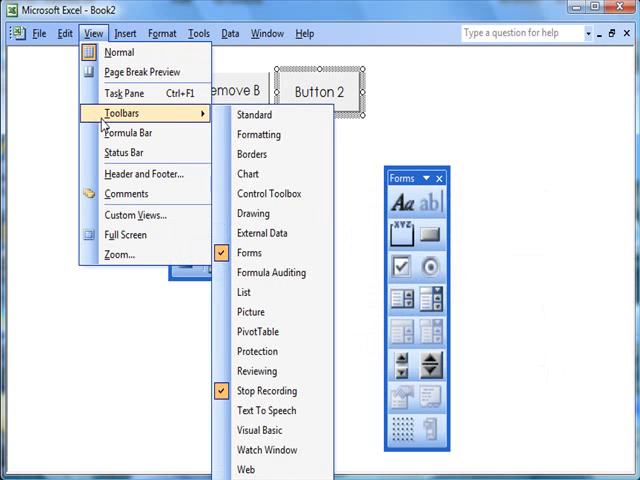
pyautogui.moveTo(253, 114)
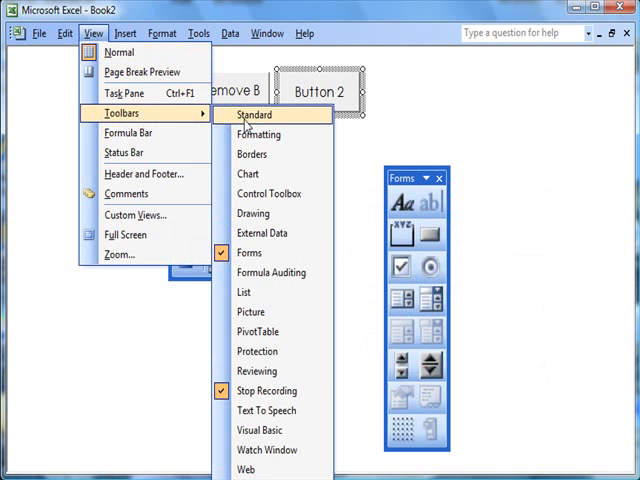
pyautogui.click(252, 115)
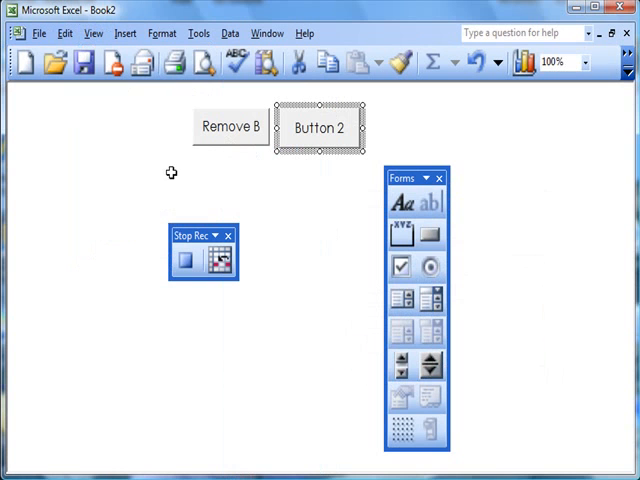
pyautogui.moveTo(229, 120)
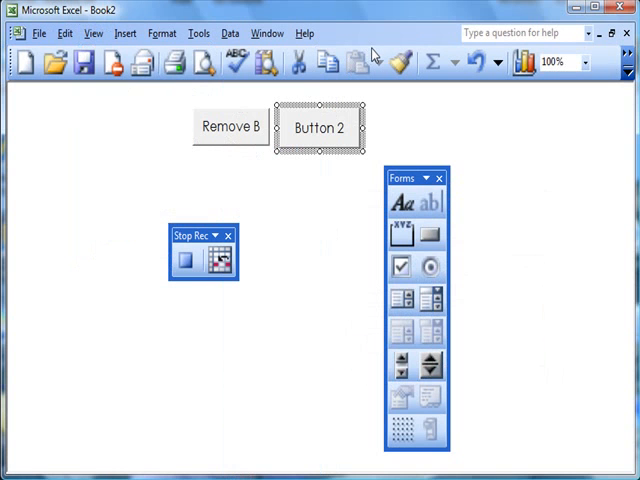
pyautogui.moveTo(360, 62)
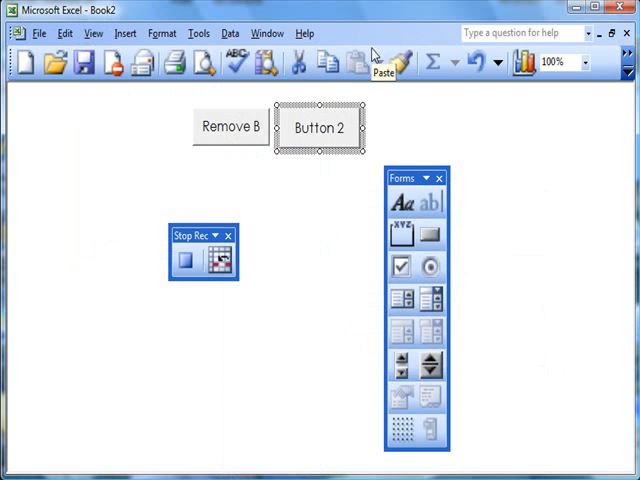
pyautogui.click(400, 62)
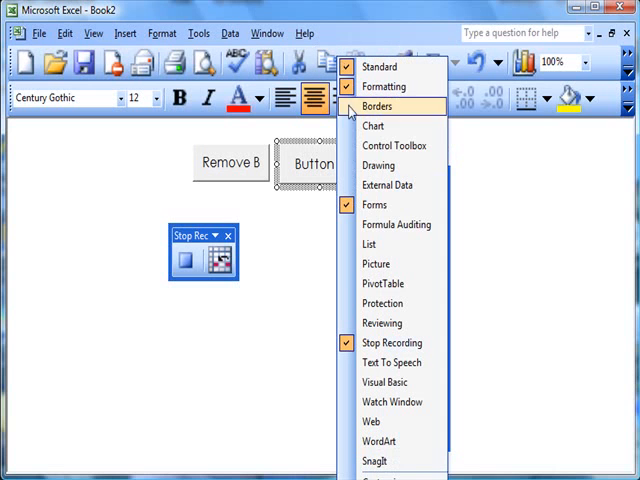
pyautogui.click(375, 205)
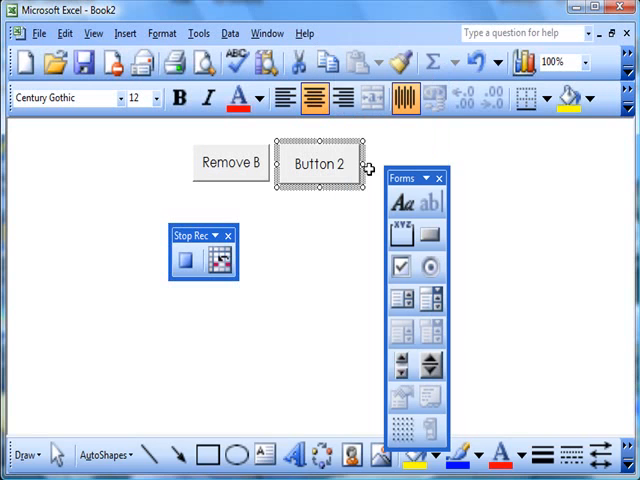
pyautogui.moveTo(357, 195)
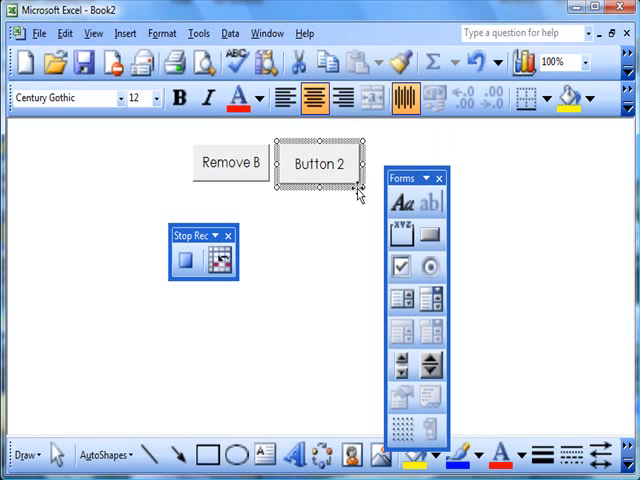
pyautogui.moveTo(186, 183)
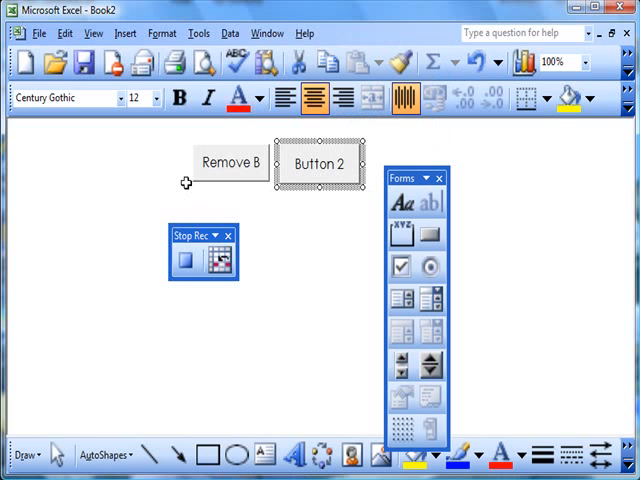
# Turn the Formula Bar and Status Bar back on from the View menu.
pyautogui.click(93, 33)
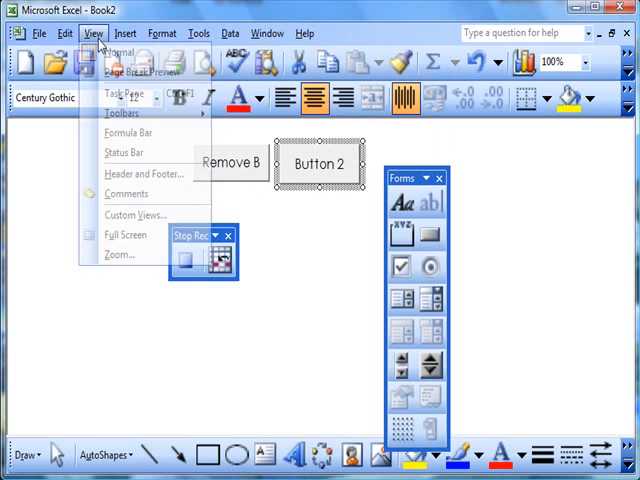
pyautogui.click(124, 113)
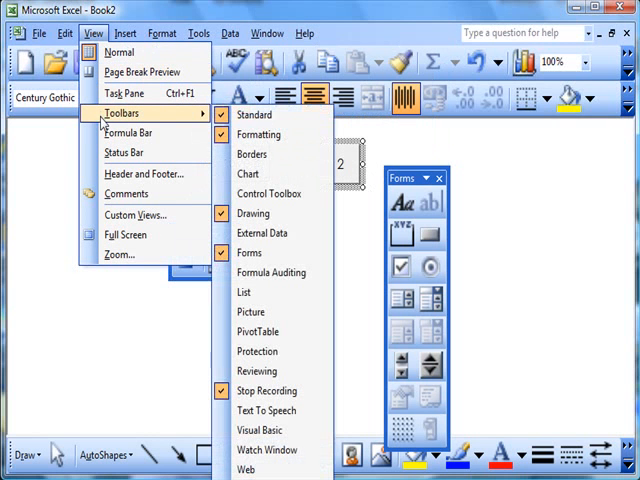
pyautogui.moveTo(258, 134)
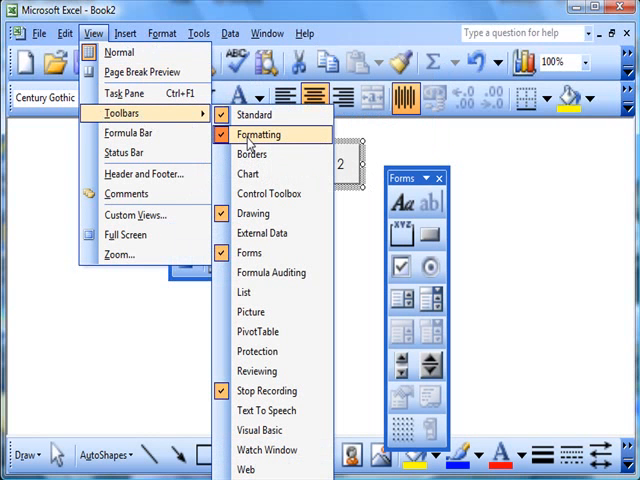
pyautogui.moveTo(256, 331)
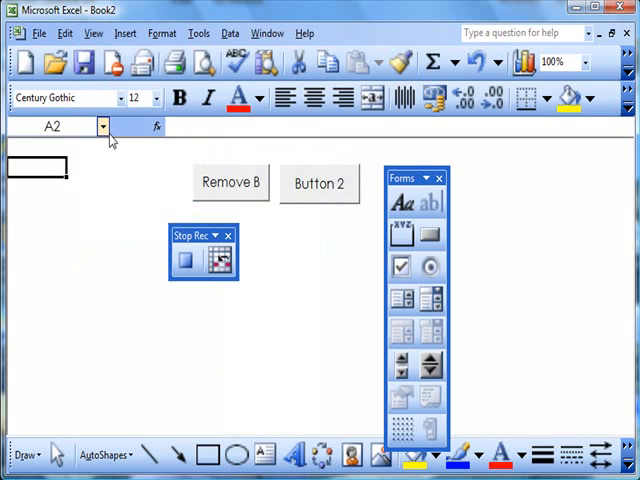
pyautogui.click(94, 33)
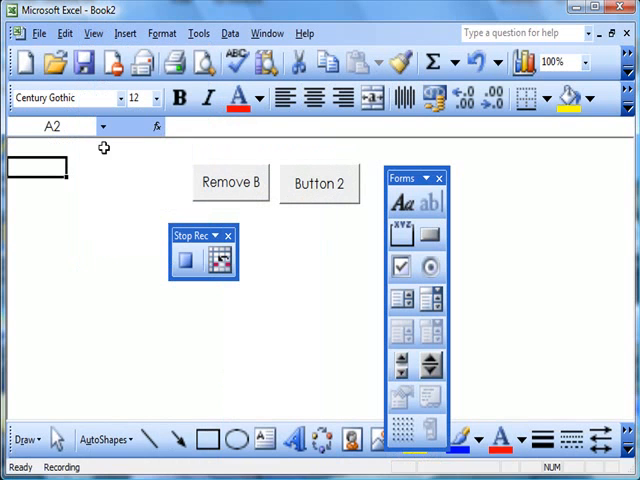
pyautogui.moveTo(112, 166)
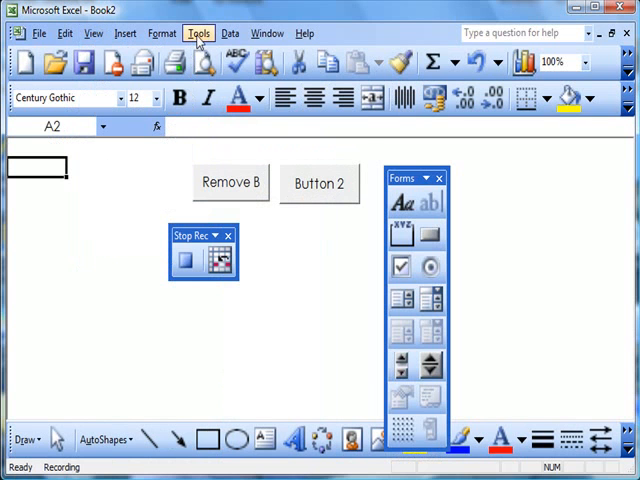
# In the Options View tab, re-enable row & column headers, scroll bars and sheet tabs.
pyautogui.click(199, 33)
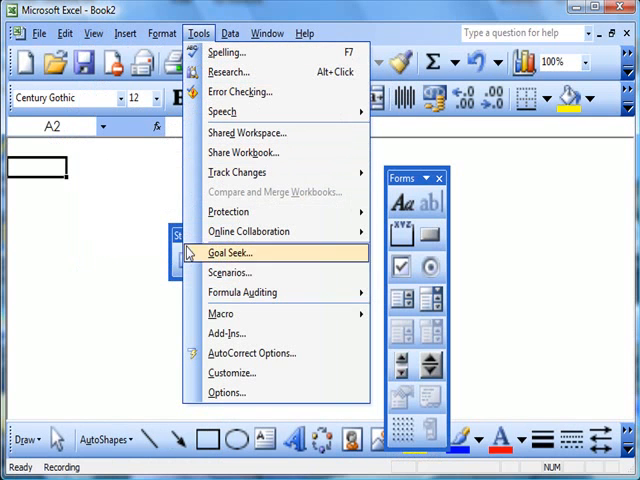
pyautogui.click(227, 392)
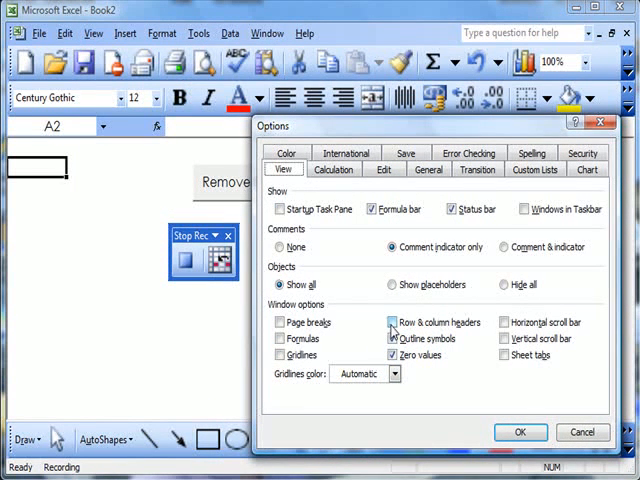
pyautogui.click(384, 322)
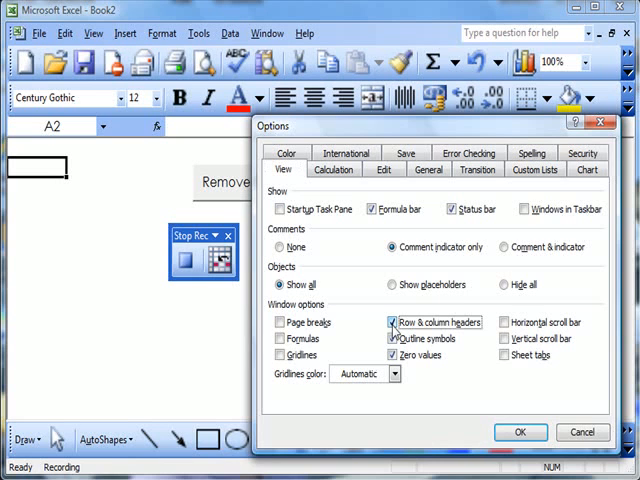
pyautogui.click(503, 321)
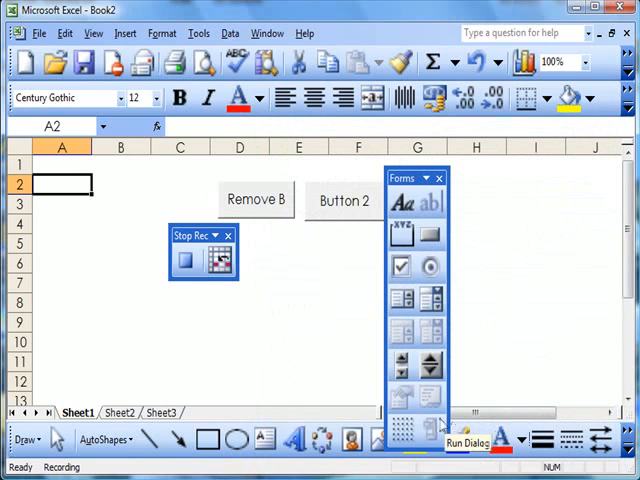
pyautogui.moveTo(202, 315)
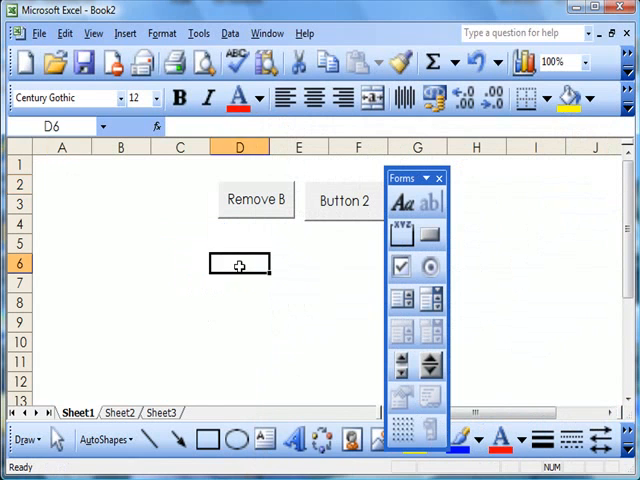
# Change the second button's caption to 'Replace B' and deselect it.
pyautogui.rightClick(345, 200)
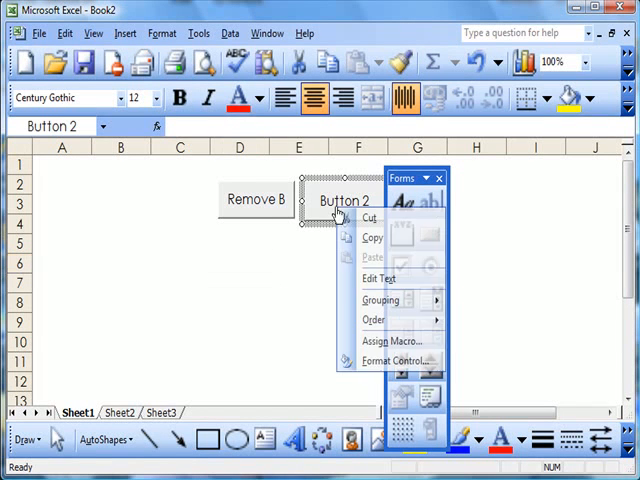
pyautogui.click(378, 278)
pyautogui.write('Replace B')
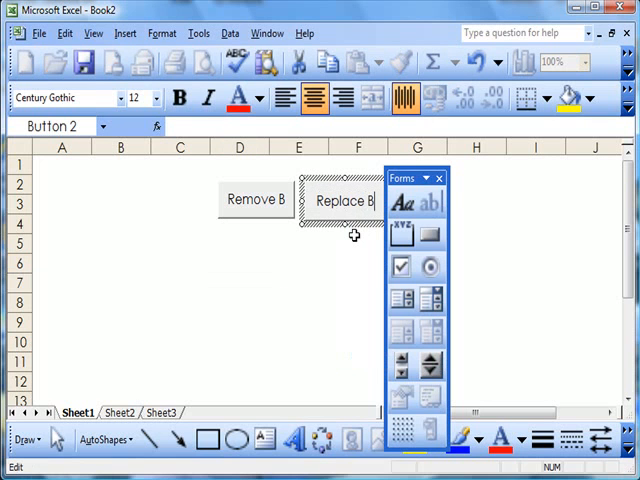
pyautogui.click(355, 242)
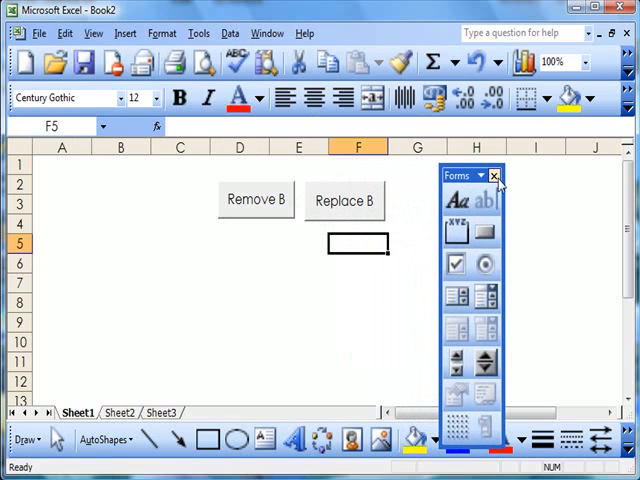
pyautogui.click(494, 176)
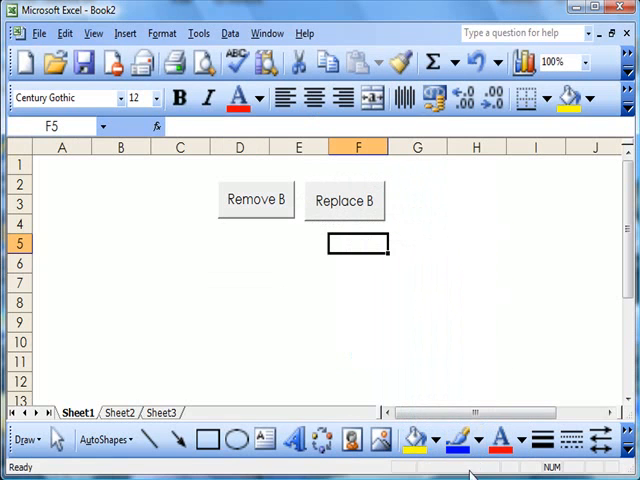
pyautogui.moveTo(272, 322)
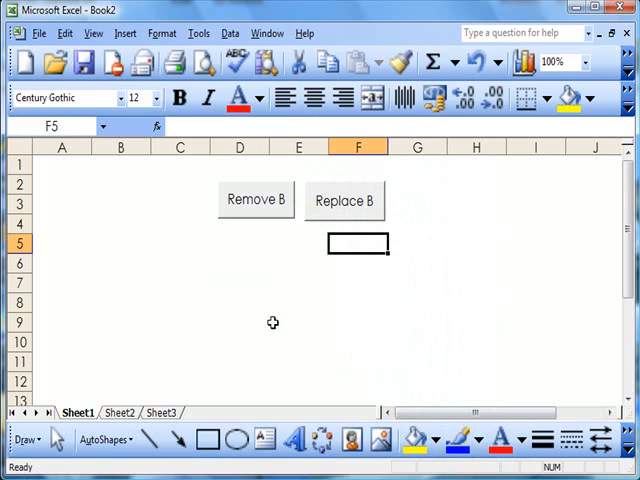
pyautogui.moveTo(255, 205)
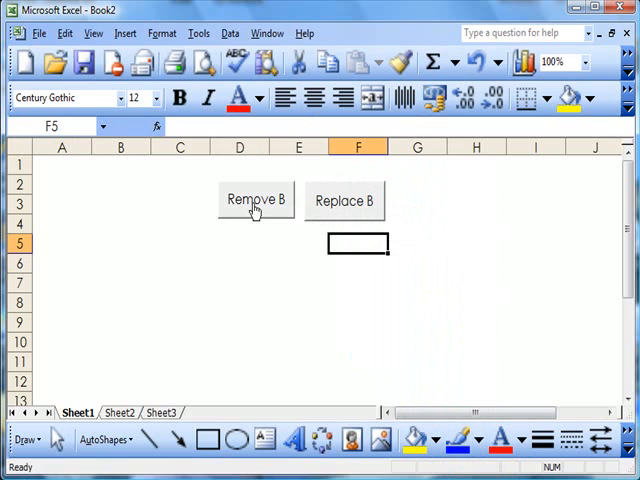
pyautogui.click(254, 200)
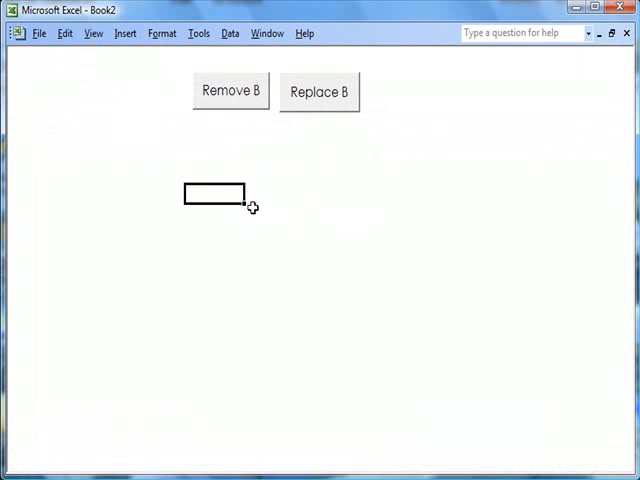
pyautogui.moveTo(257, 243)
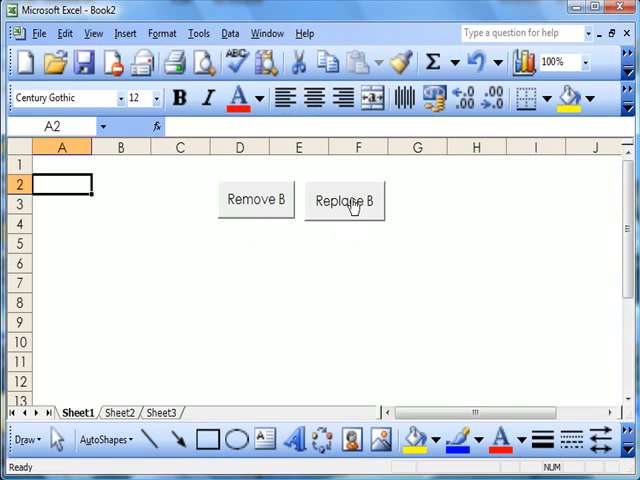
pyautogui.click(357, 302)
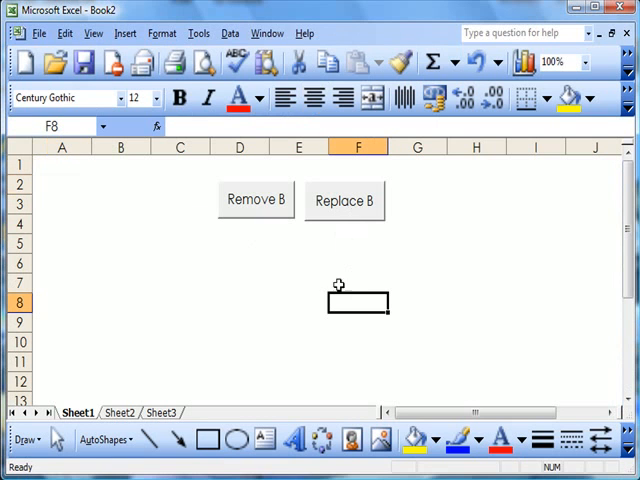
pyautogui.moveTo(275, 218)
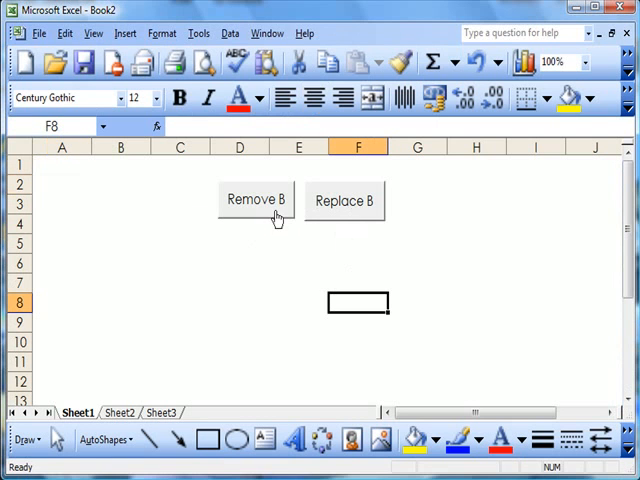
# Read Remove B's size, then give Replace B a 1.14 cm height in Format Control.
pyautogui.rightClick(255, 199)
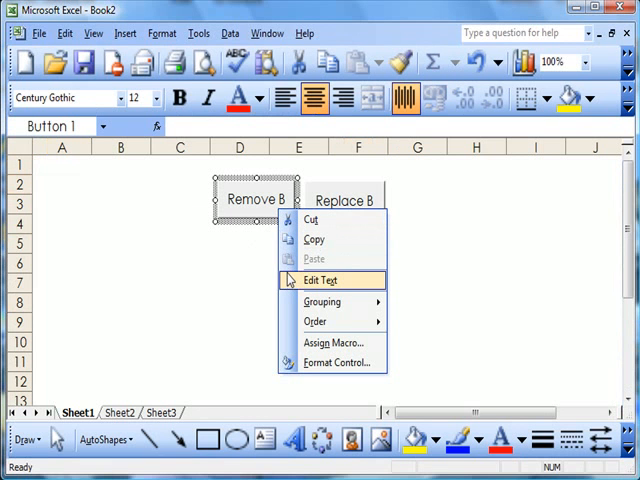
pyautogui.moveTo(327, 362)
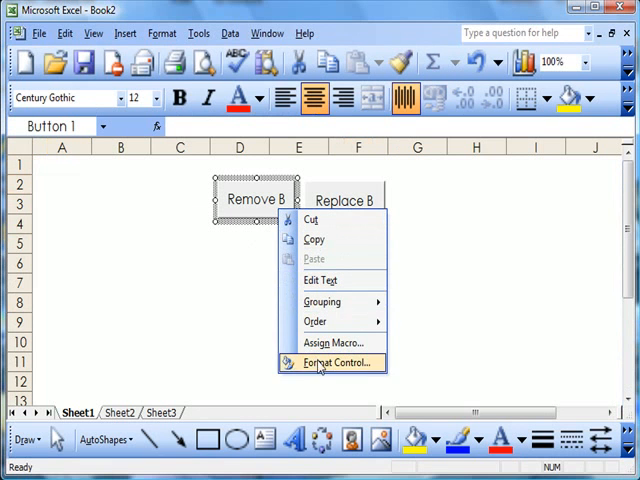
pyautogui.click(329, 362)
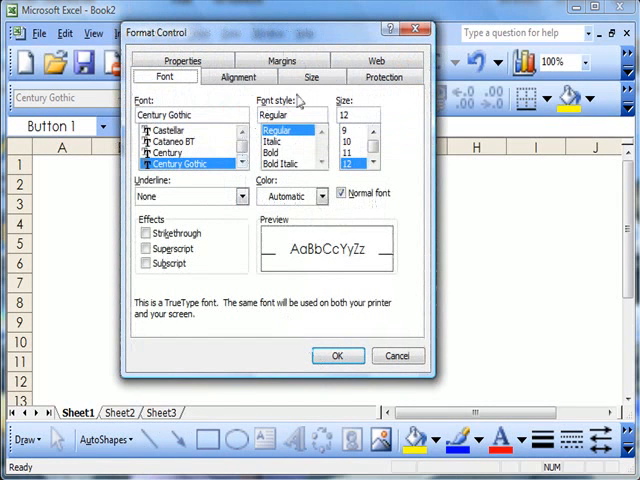
pyautogui.click(311, 76)
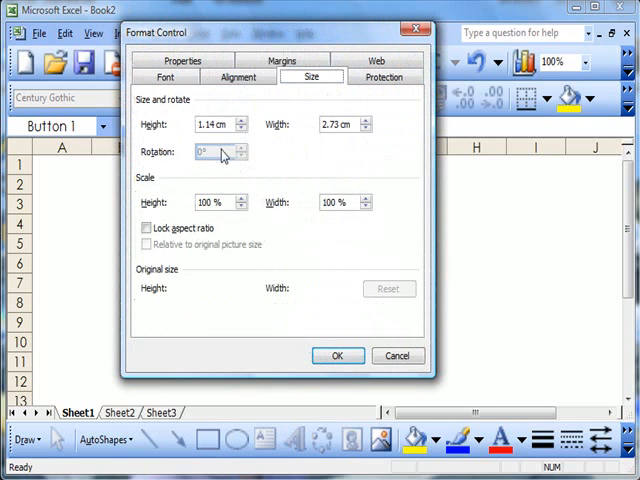
pyautogui.moveTo(228, 135)
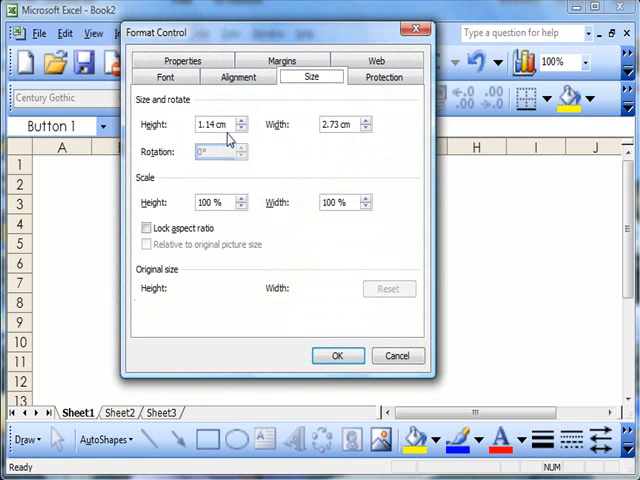
pyautogui.moveTo(343, 137)
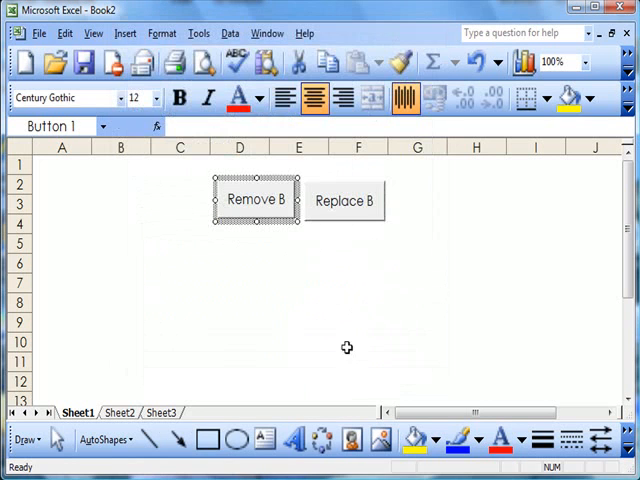
pyautogui.rightClick(344, 200)
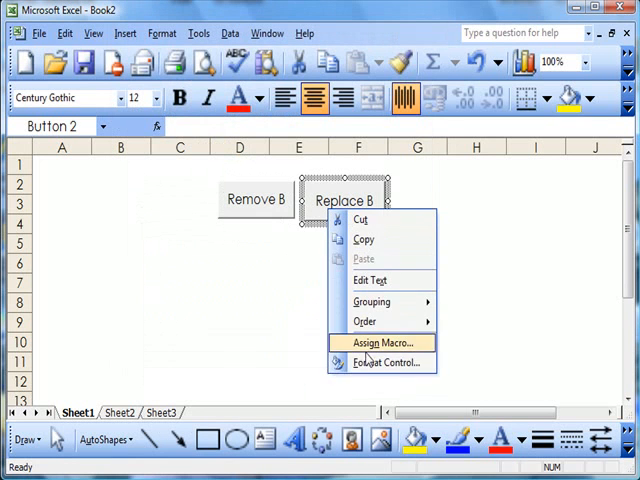
pyautogui.click(384, 362)
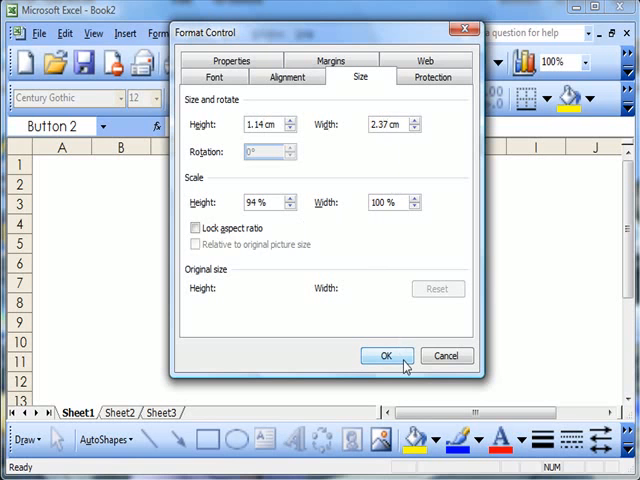
pyautogui.click(385, 356)
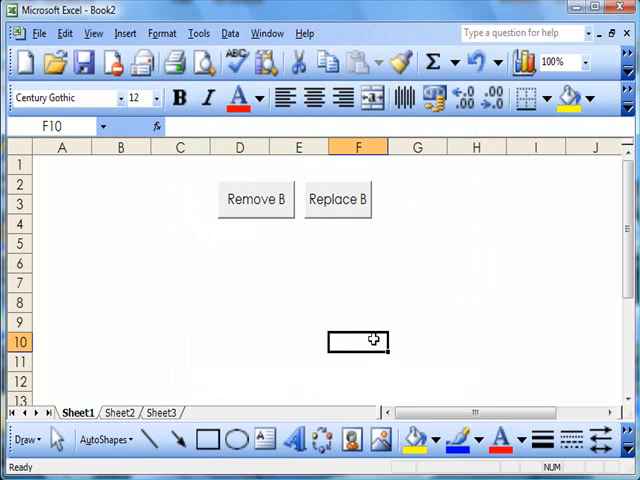
# Check Remove B's width, then set Replace B's width to 2.73 cm.
pyautogui.rightClick(255, 199)
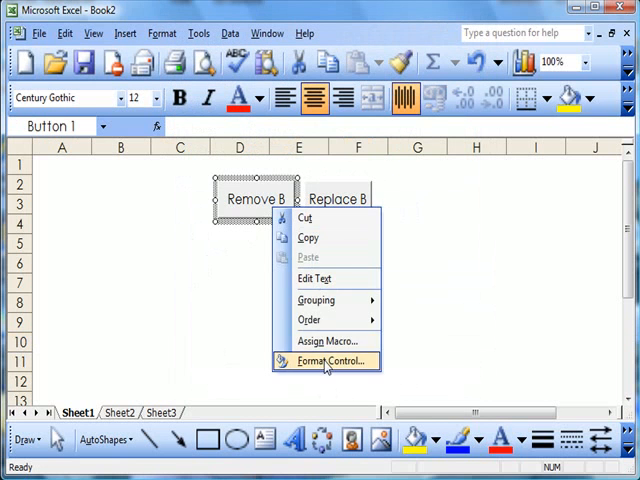
pyautogui.click(333, 361)
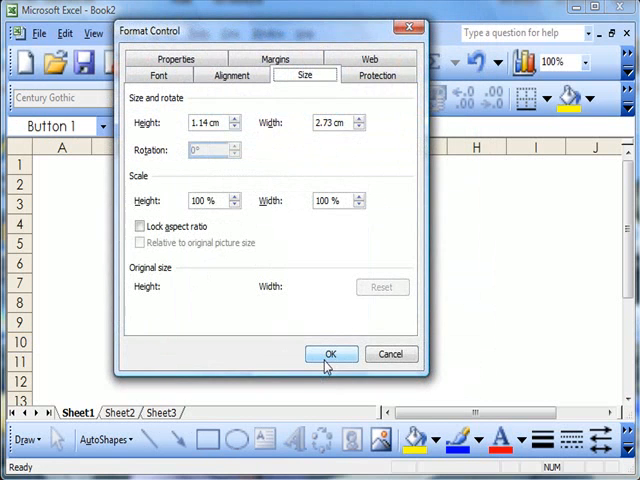
pyautogui.click(330, 353)
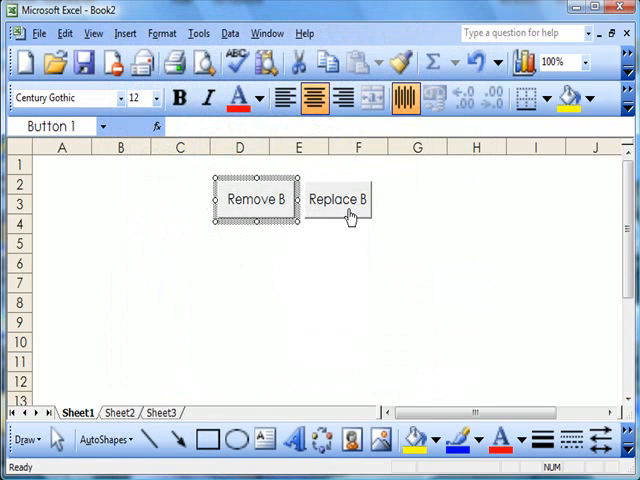
pyautogui.rightClick(336, 199)
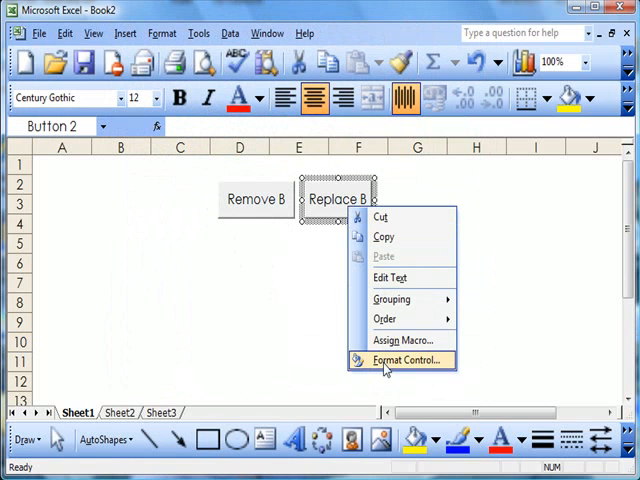
pyautogui.click(401, 360)
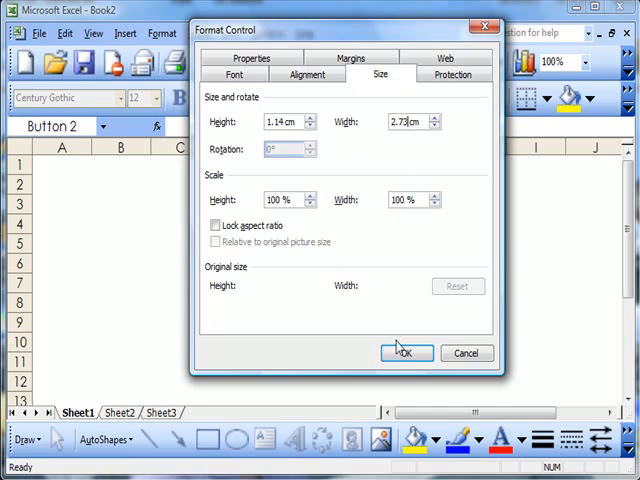
pyautogui.click(405, 353)
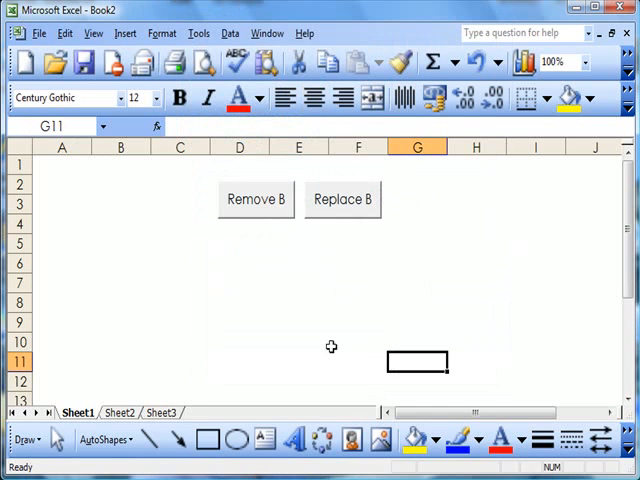
pyautogui.moveTo(284, 264)
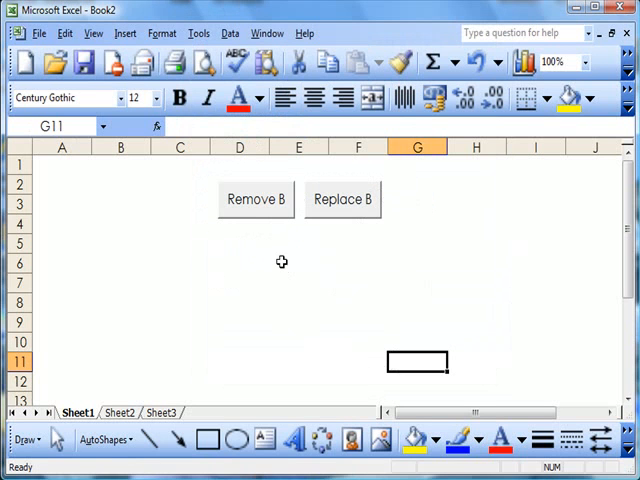
pyautogui.moveTo(275, 218)
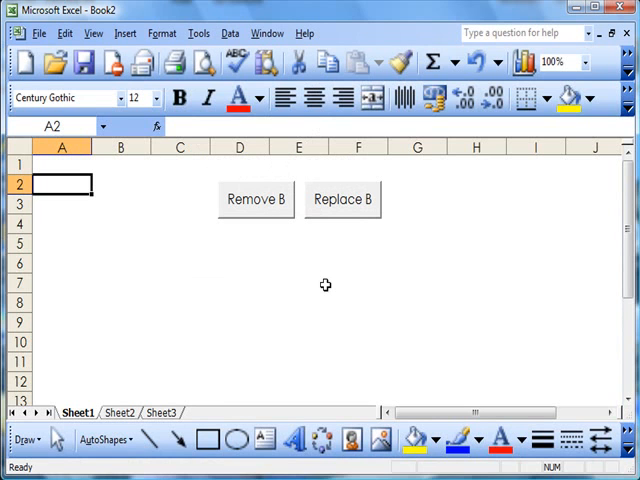
pyautogui.moveTo(274, 264)
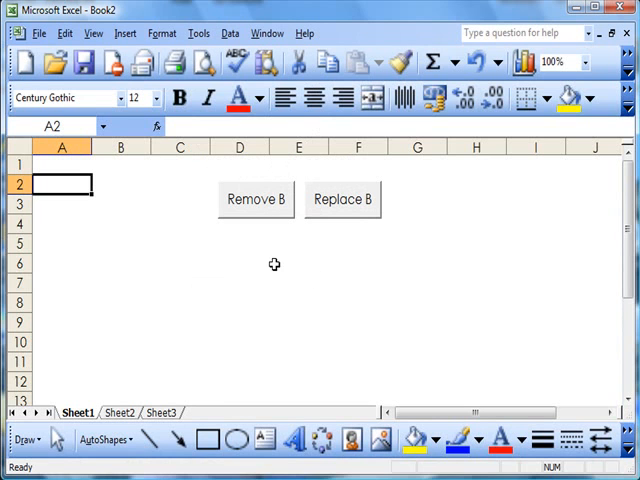